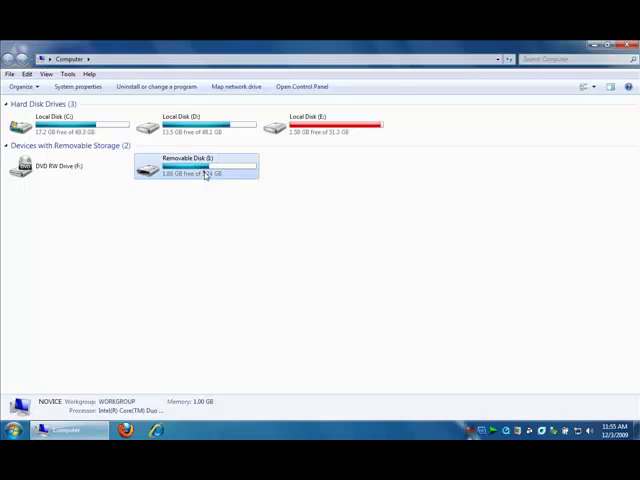
Step: Open Removable Disk (E:) to reach its menu.lst boot menu file
double_click(195, 165)
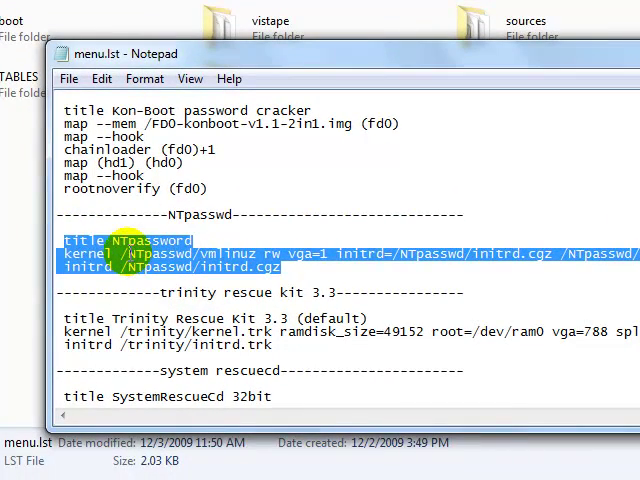
Step: Select 'vmlinuz' in the NTpassword entry's kernel line
double_click(158, 253)
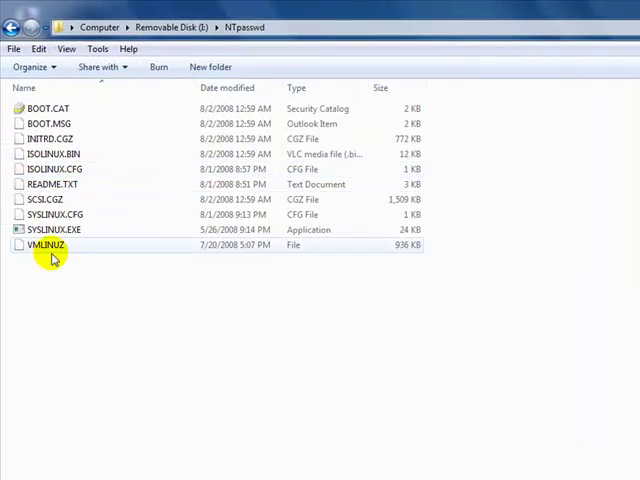
Step: Confirm VMLINUZ exists in the NTpasswd folder, then scroll menu.lst to the VistaPE, UBCD and Hiren's entries
click(48, 245)
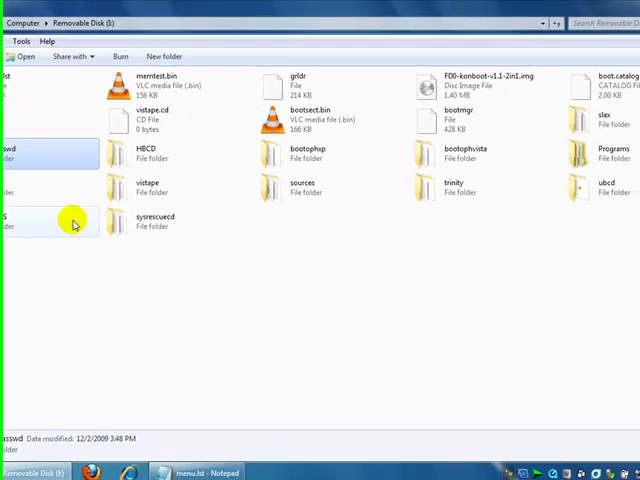
click(210, 471)
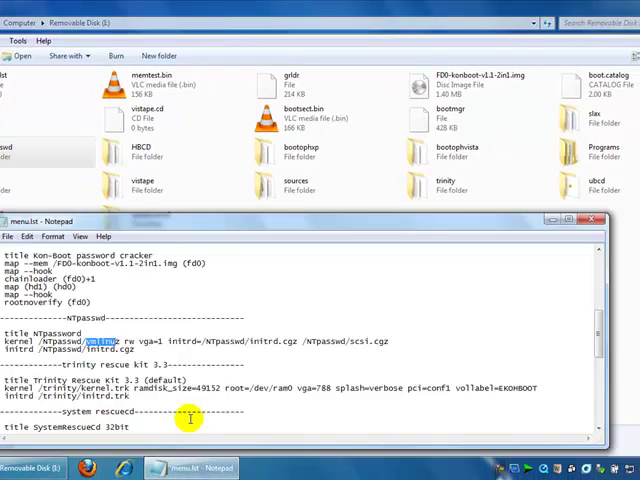
scroll(down, 3)
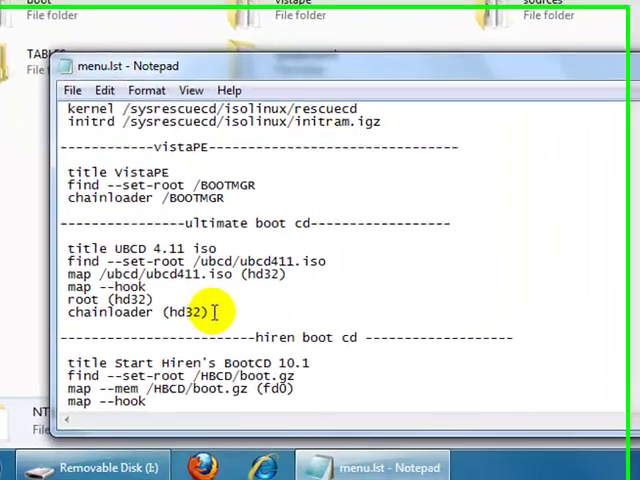
Step: Match the UBCD map line's ubcd411.iso path against the ISO in the drive's ubcd folder
drag(65, 243, 215, 308)
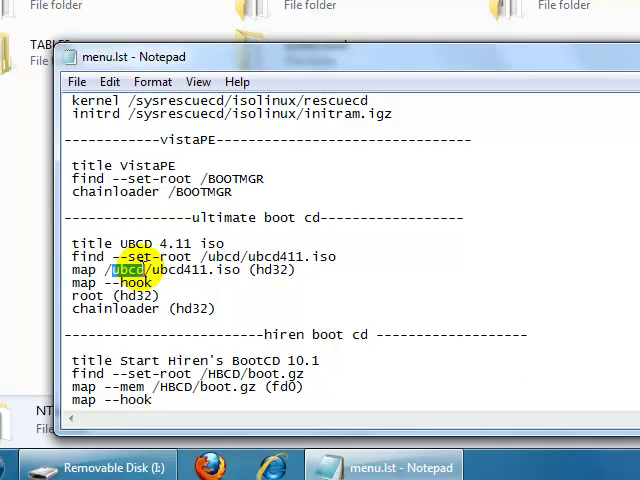
click(145, 270)
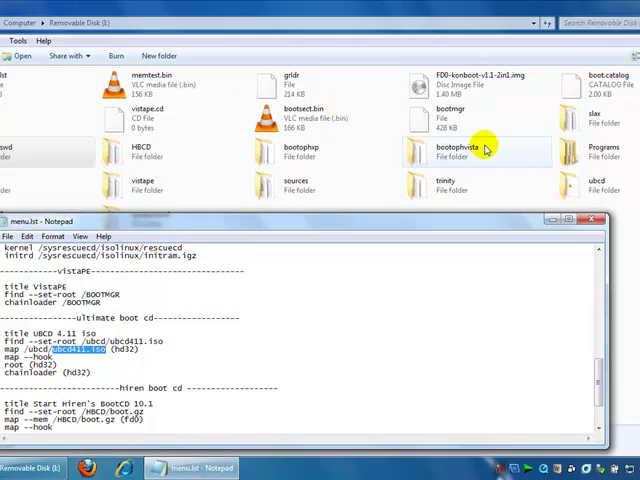
double_click(595, 185)
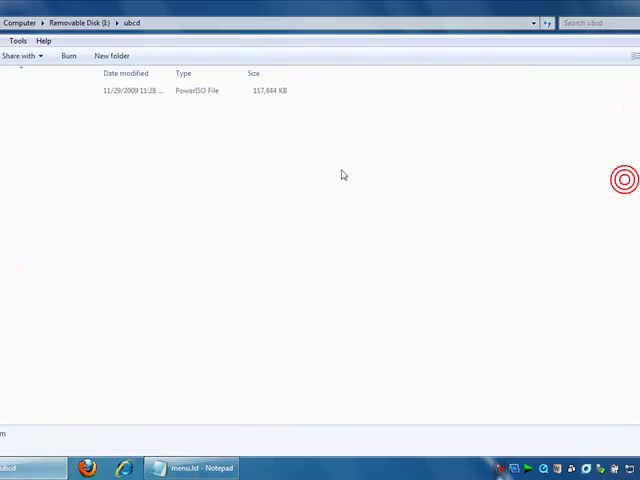
click(190, 90)
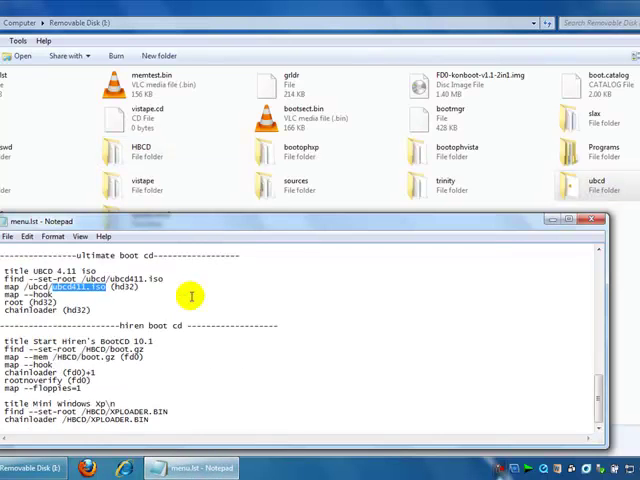
scroll(up, 3)
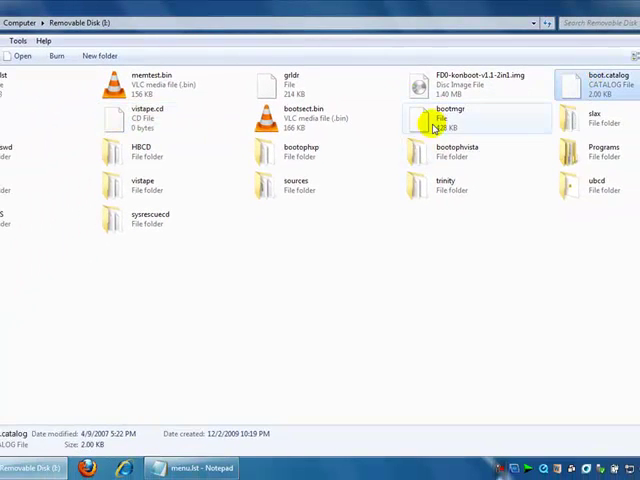
Step: Scroll through menu.lst to the memtest86+ and password cracker sections
click(40, 118)
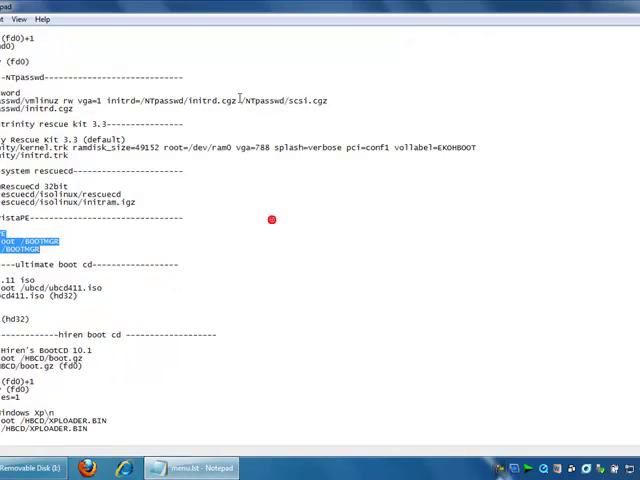
scroll(up, 3)
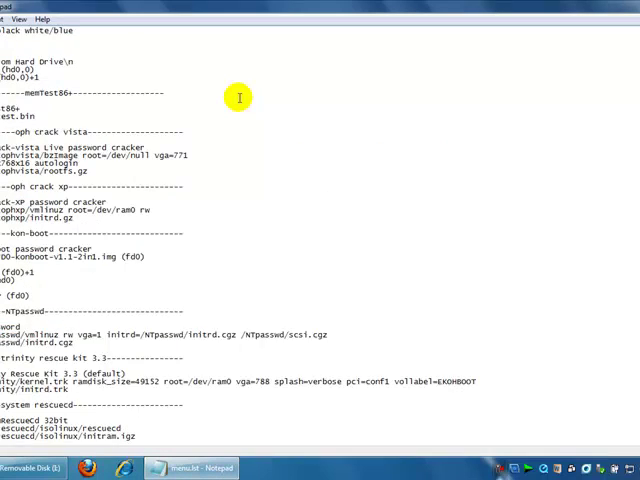
scroll(down, 3)
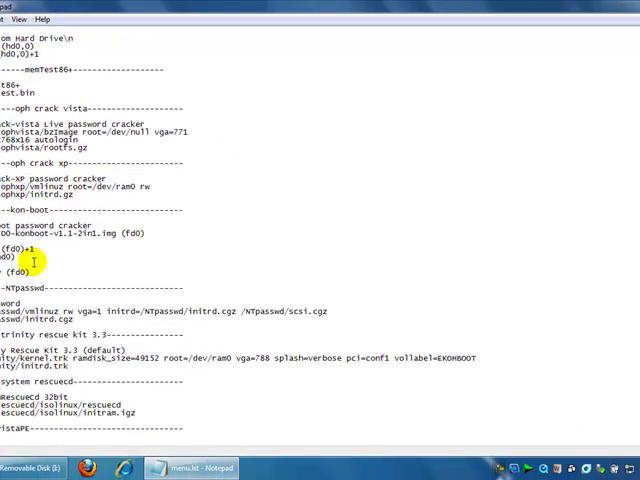
mouse_move(300, 125)
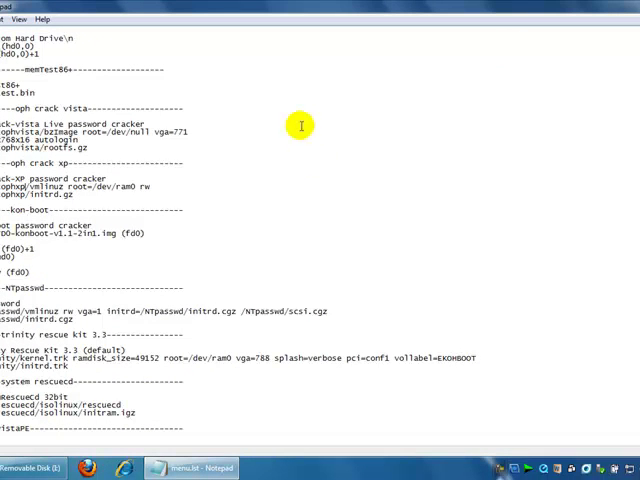
mouse_move(301, 125)
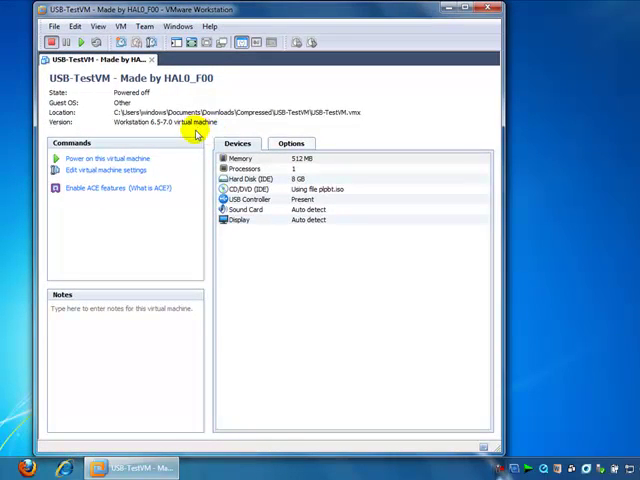
Step: Power on the USB-TestVM virtual machine
click(110, 158)
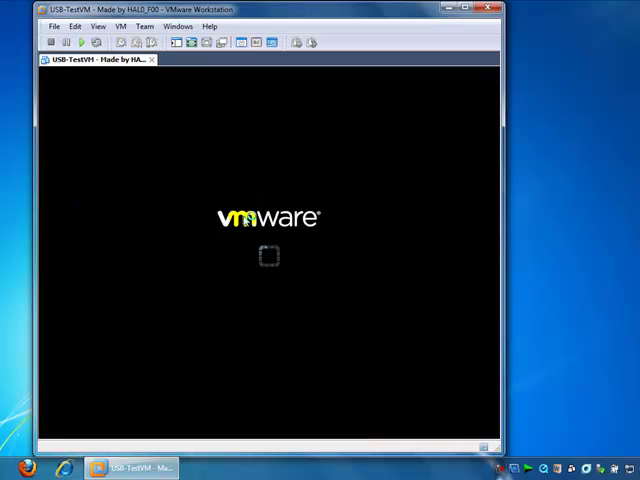
mouse_move(168, 294)
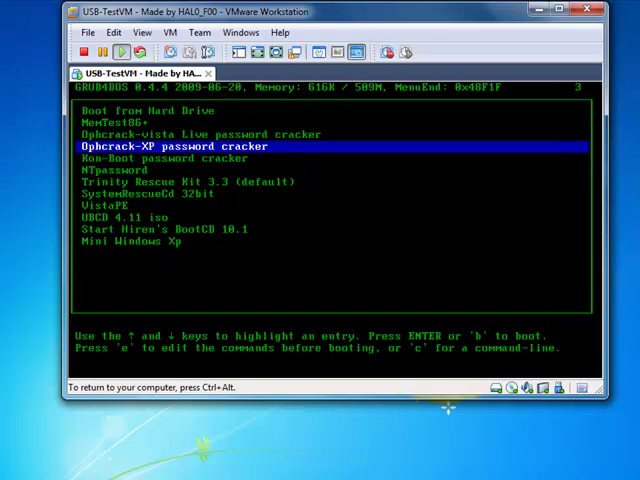
Step: Highlight GRUB4DOS entries in turn: UBCD 4.11, Mini Windows XP, Hiren's BootCD, Trinity, VistaPE, Kon-Boot
key(down)
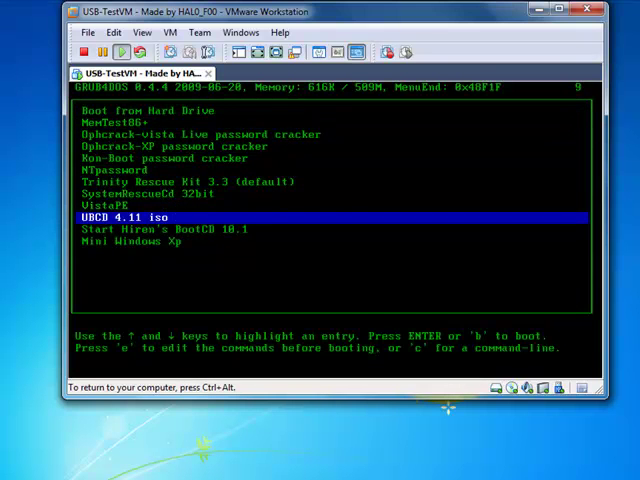
key(Down)
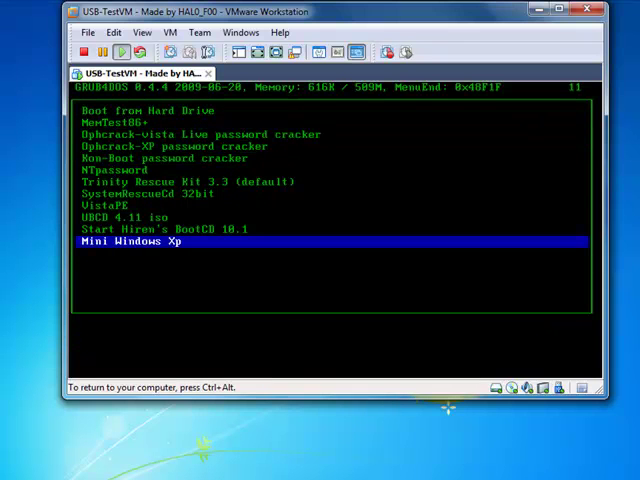
key(Up)
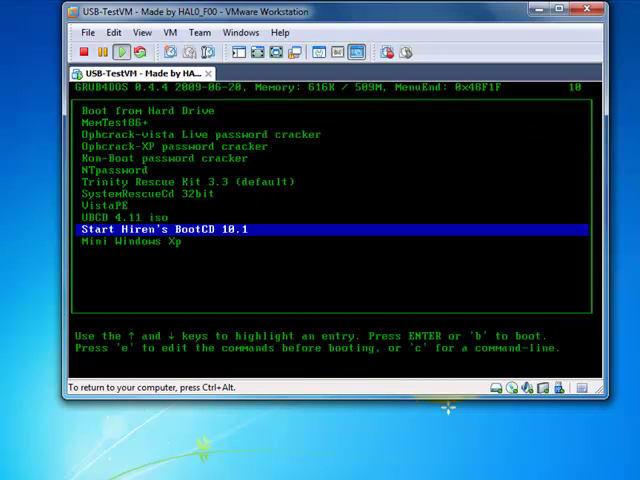
key(up)
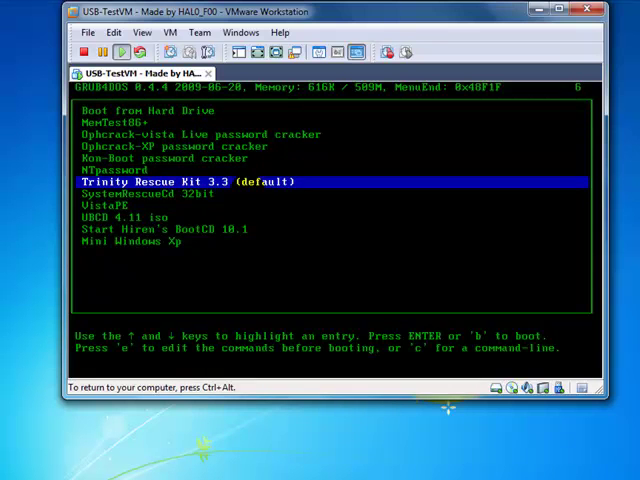
key(up)
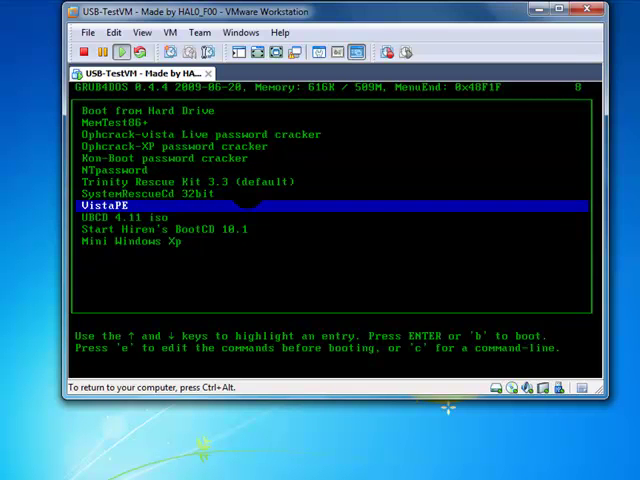
key(Up)
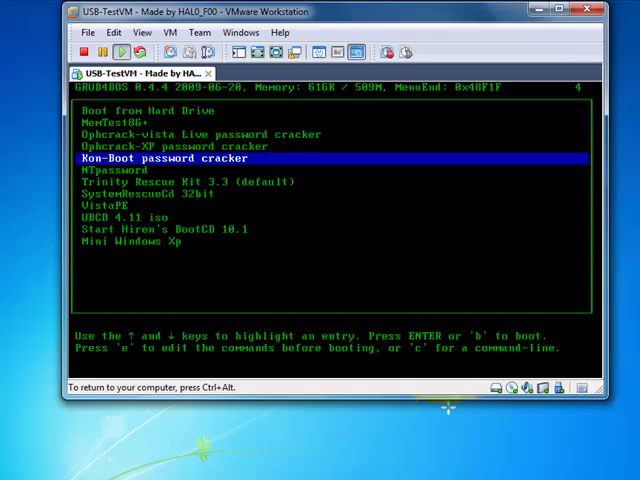